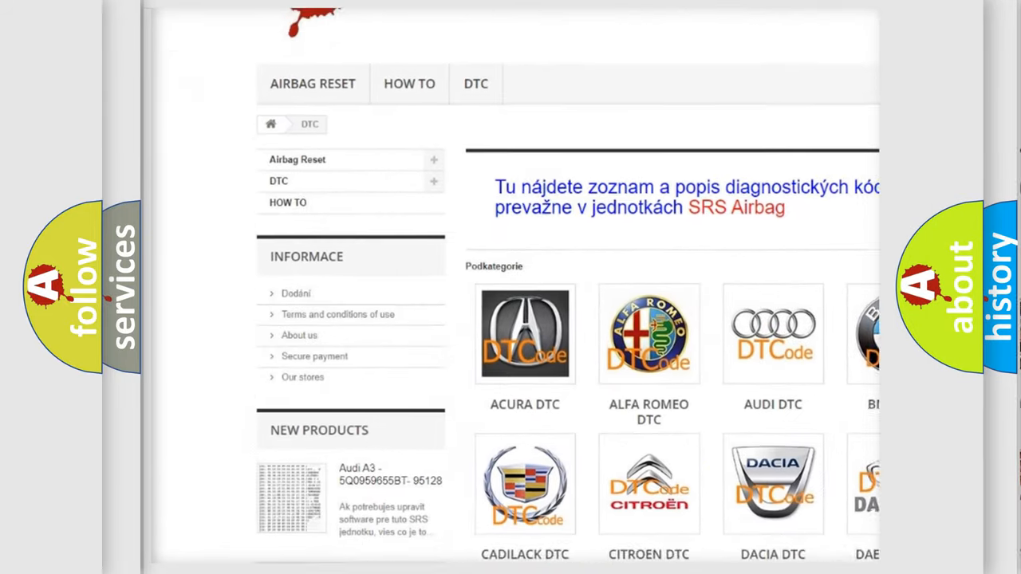
pyautogui.scroll(-3)
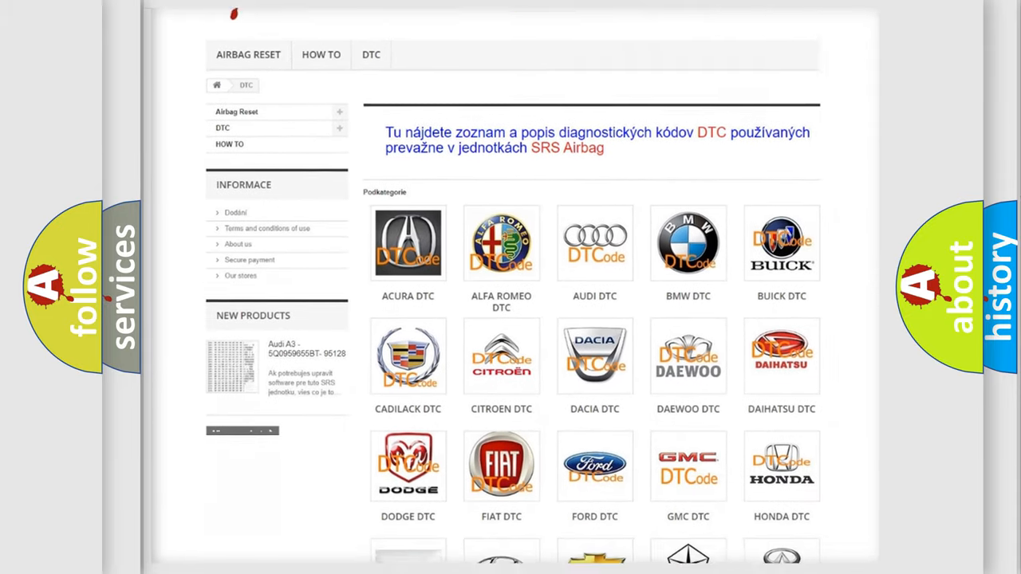
pyautogui.scroll(-3)
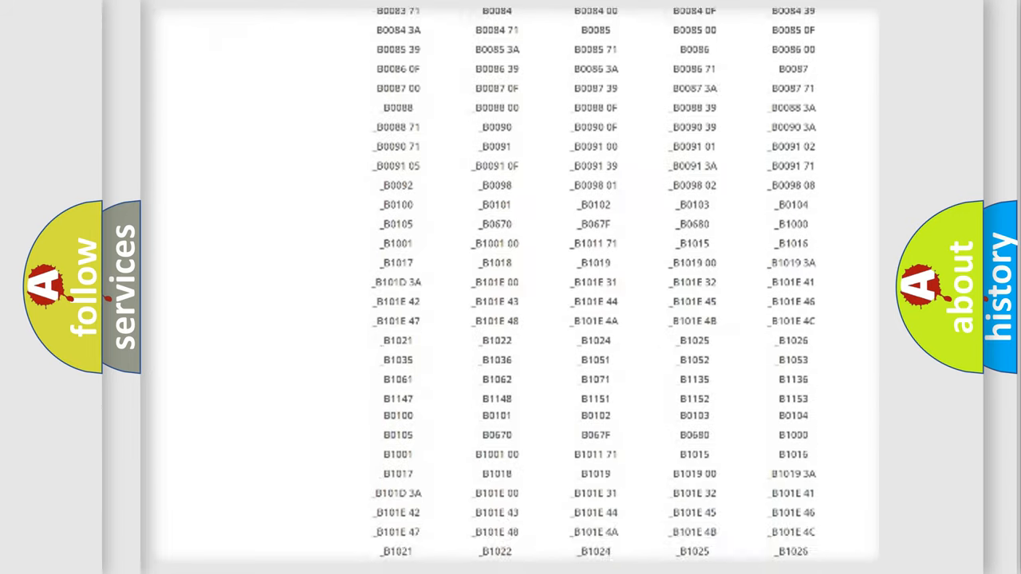
pyautogui.scroll(3)
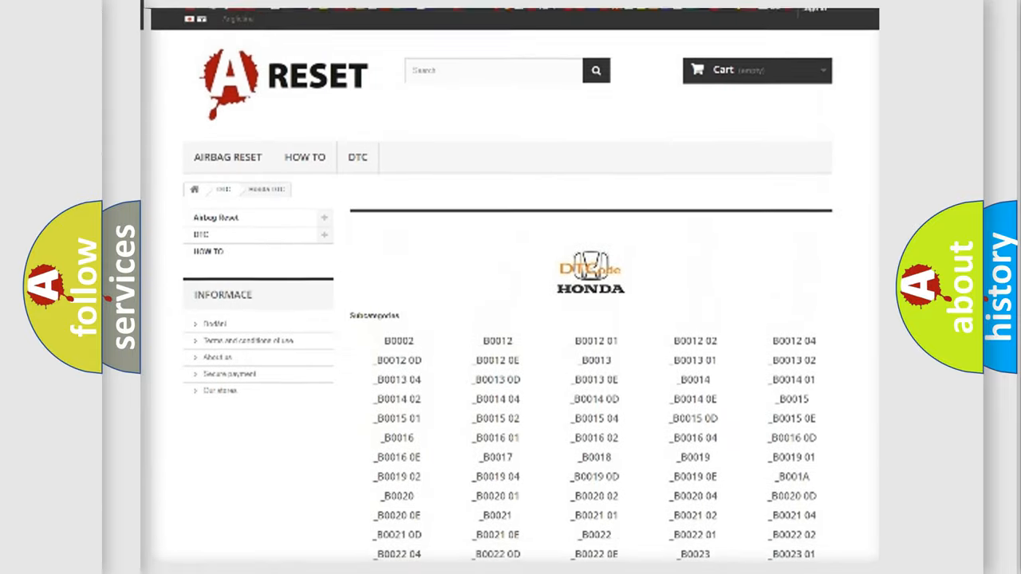